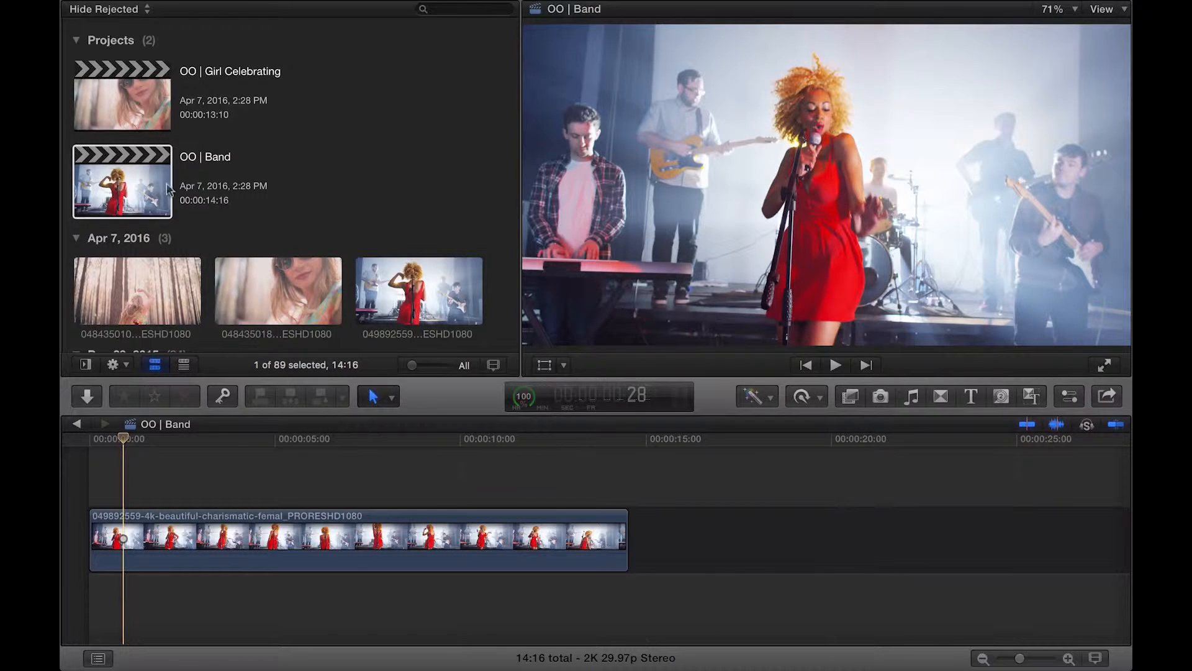
Connect the FINALS_Sub_20_1 prism clip above the singer clip and show its video properties.
scroll("down", 3)
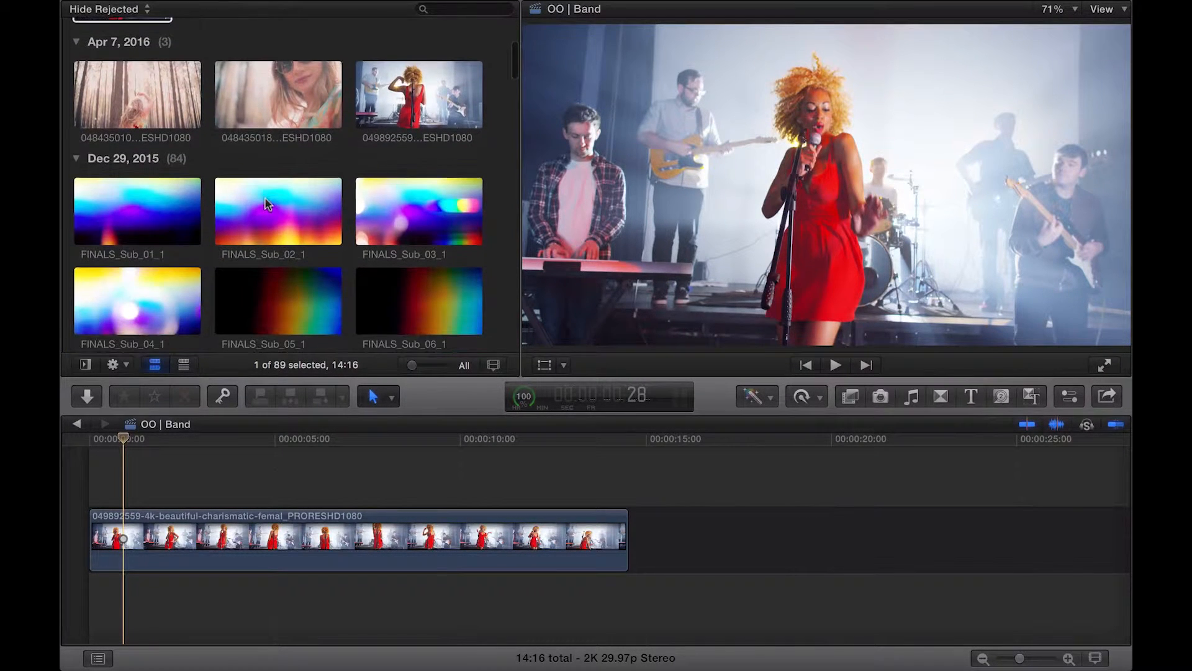
scroll("down", 3)
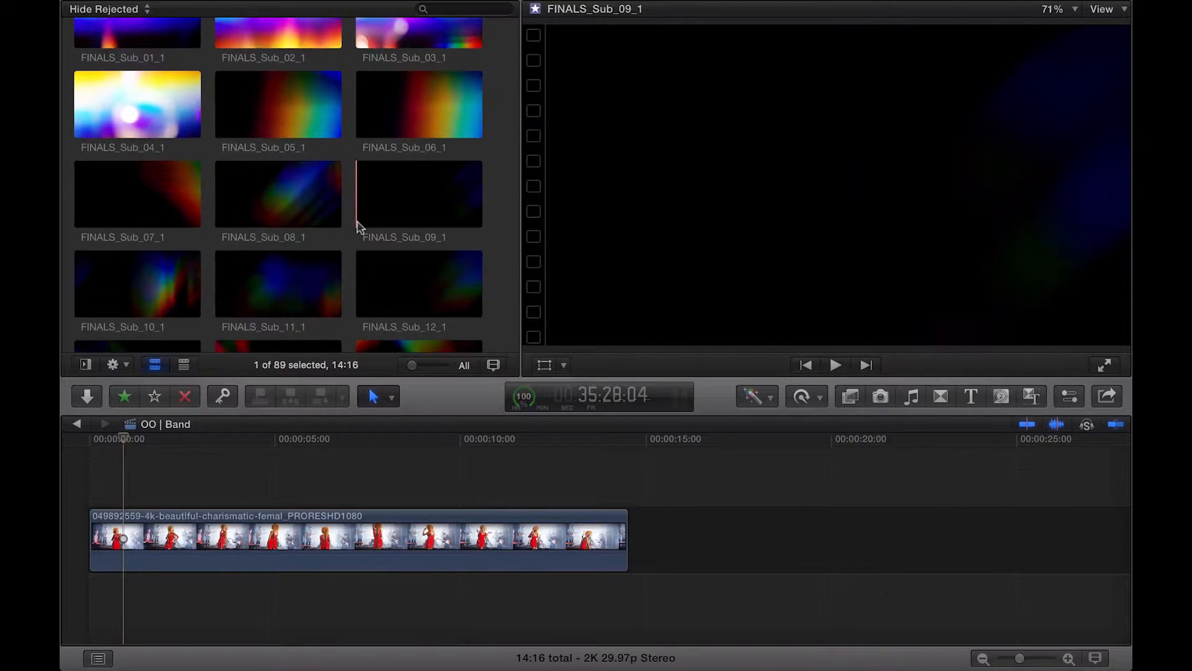
scroll("up", 3)
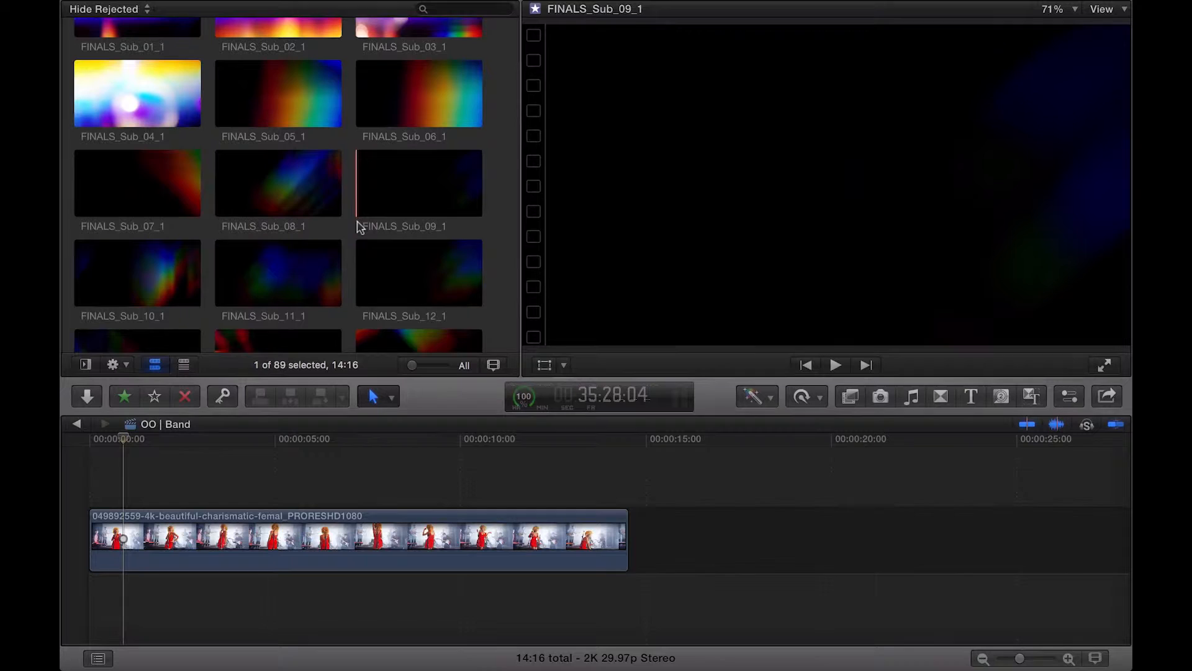
scroll("down", 3)
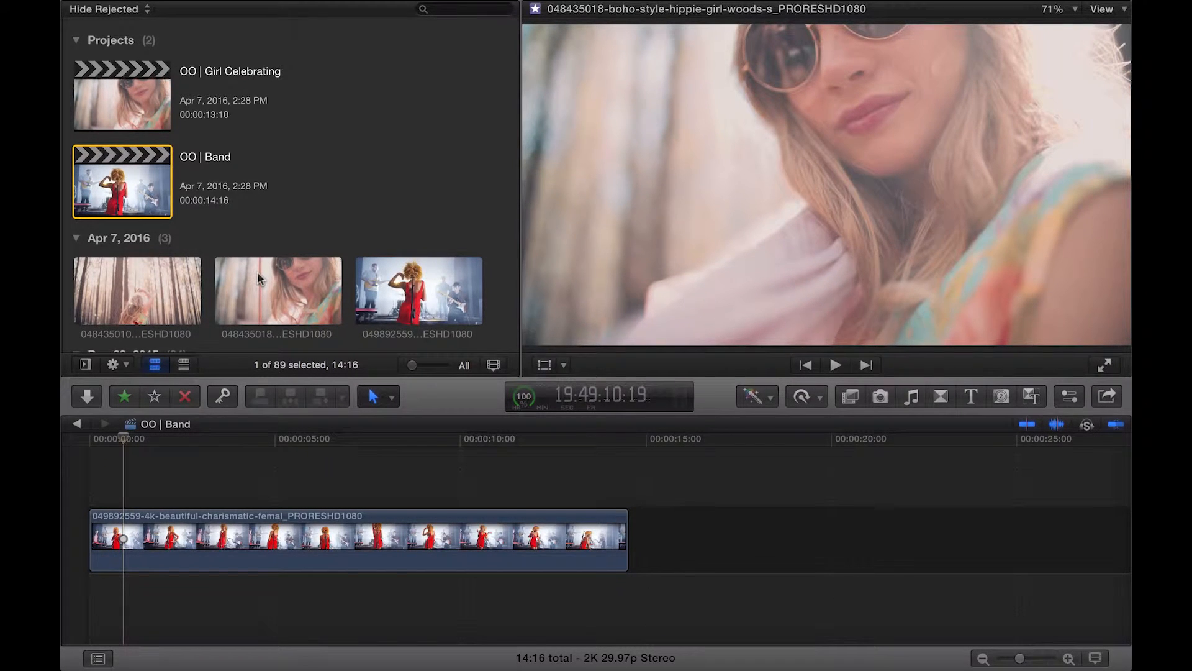
scroll("down", 3)
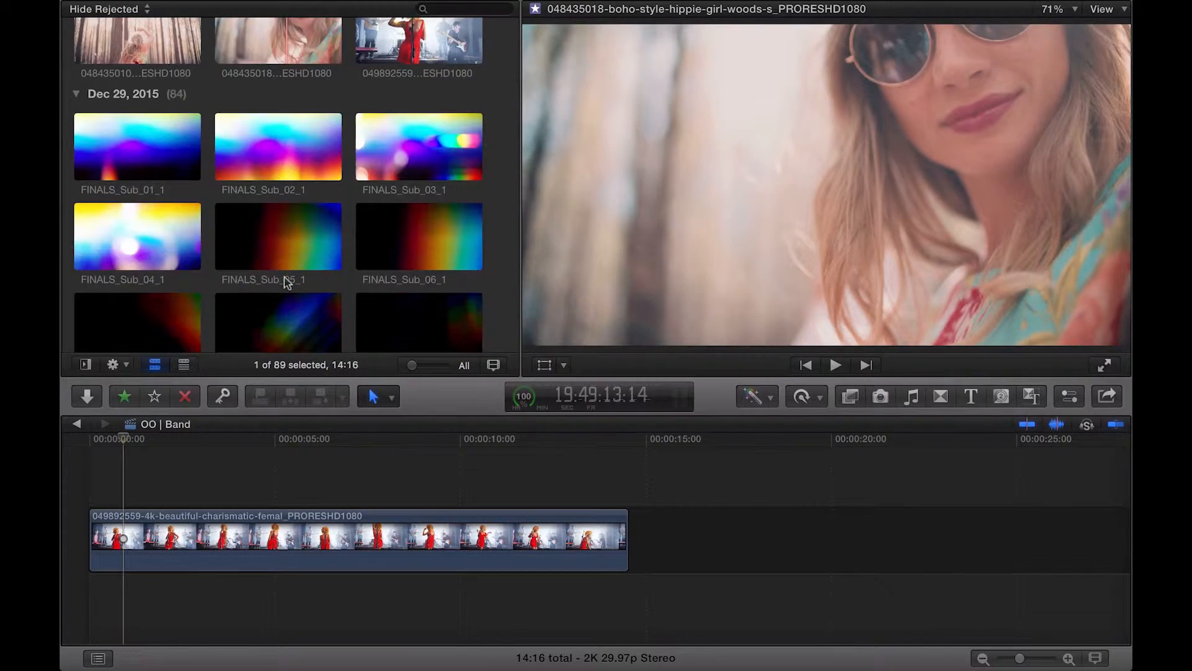
scroll("up", 3)
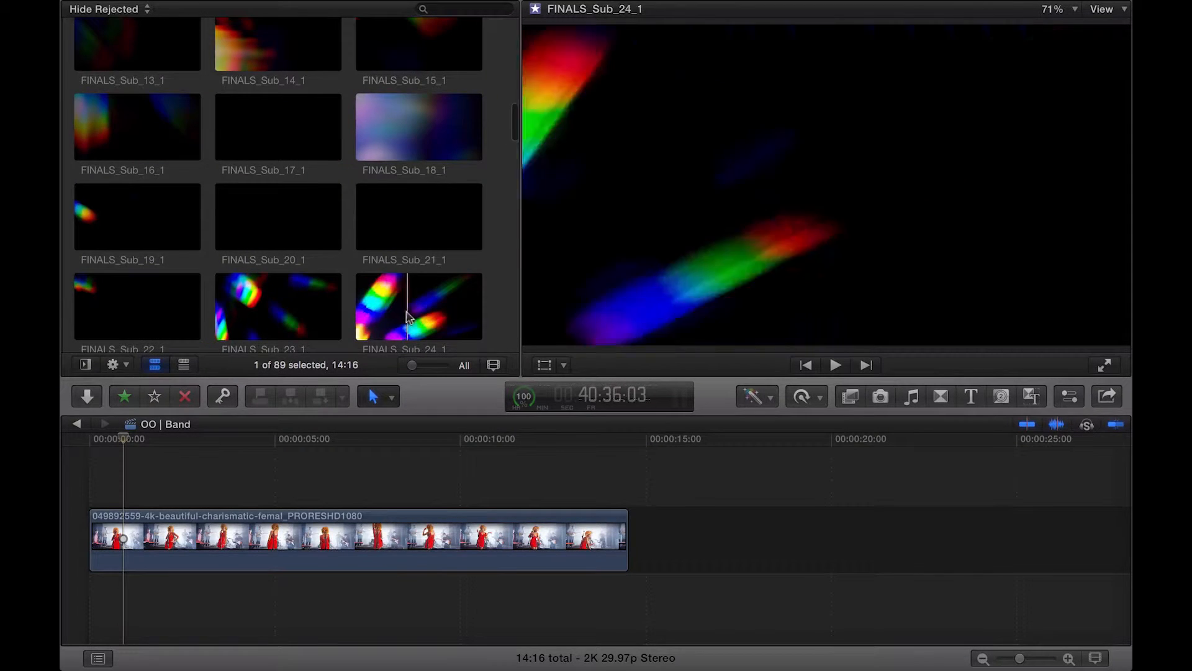
scroll("down", 3)
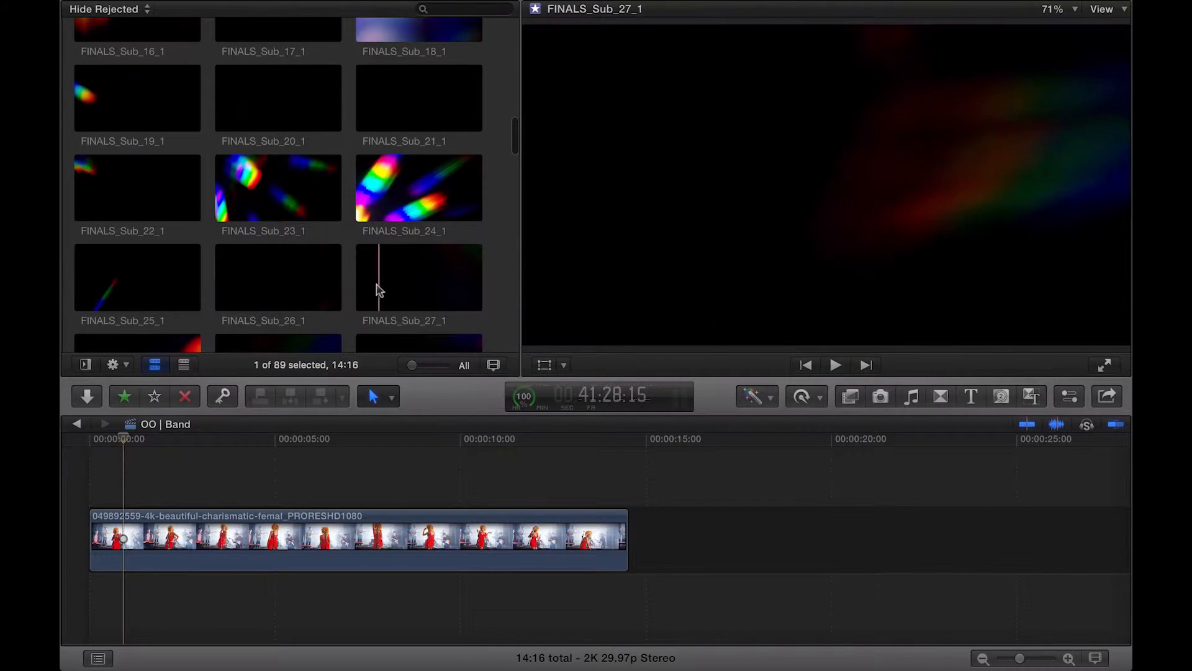
scroll("down", 3)
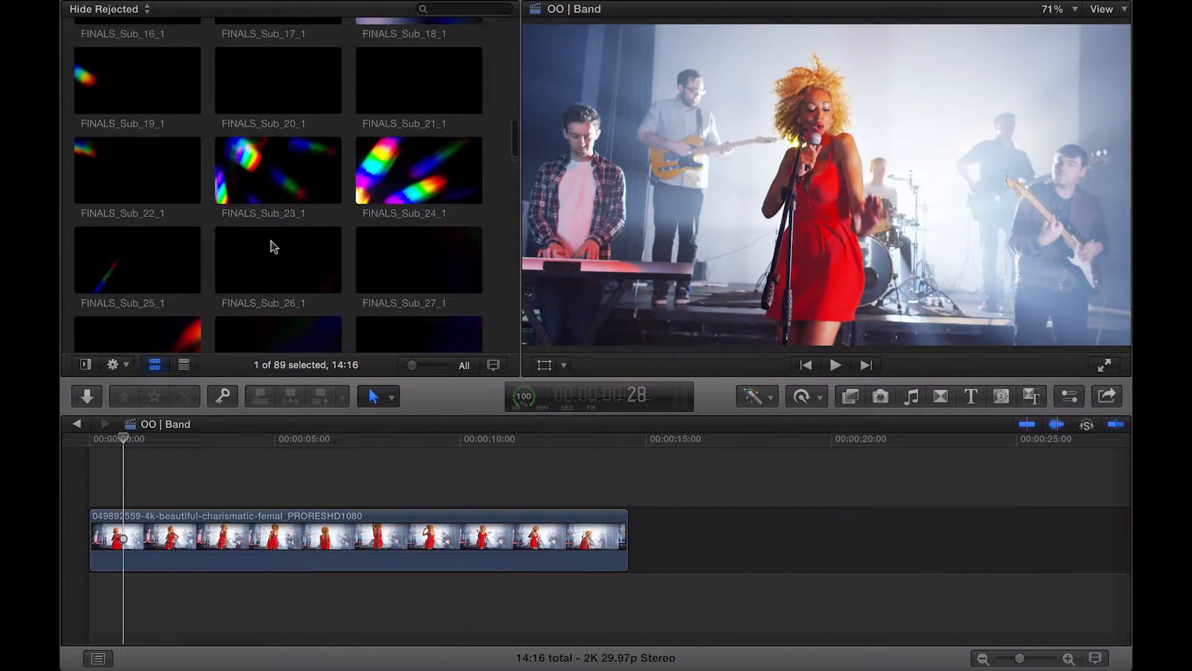
left_click(277, 81)
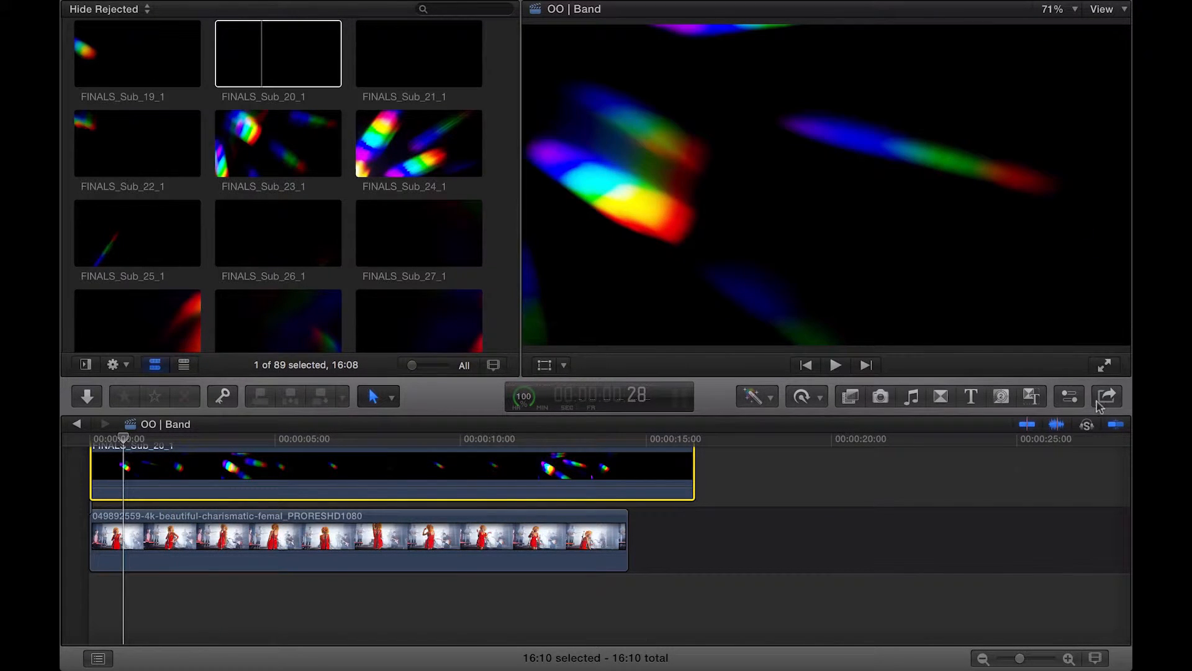
left_click(1068, 395)
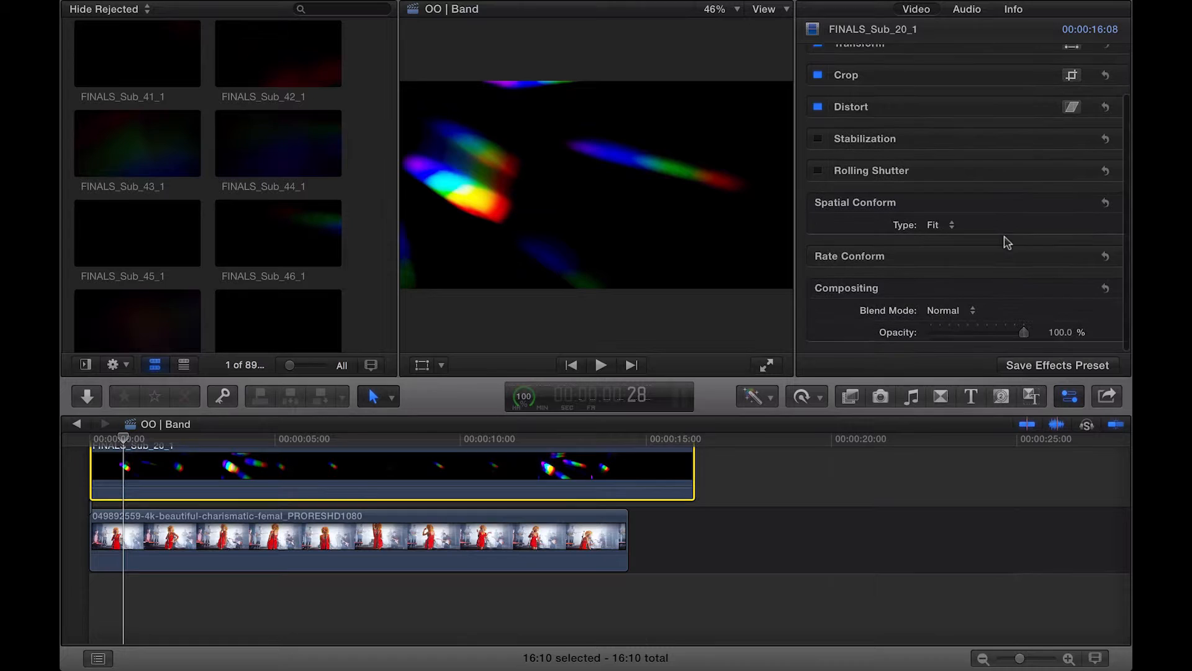
Set the FINALS_Sub_20_1 overlay's Compositing blend mode to Screen.
left_click(949, 310)
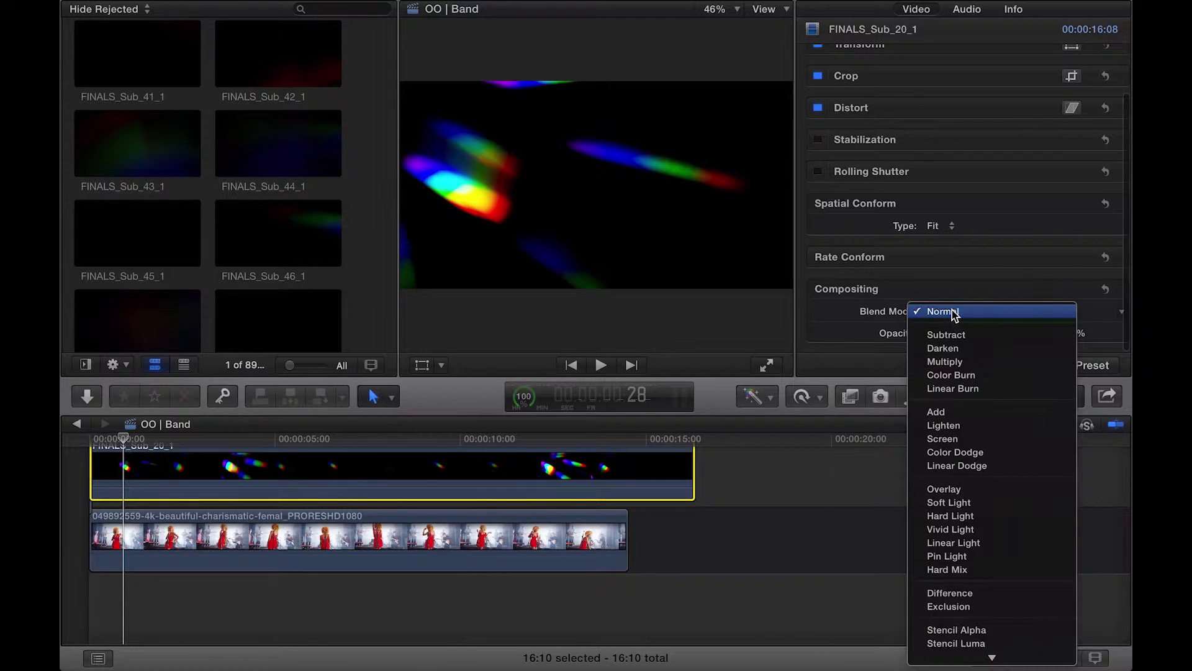
left_click(942, 439)
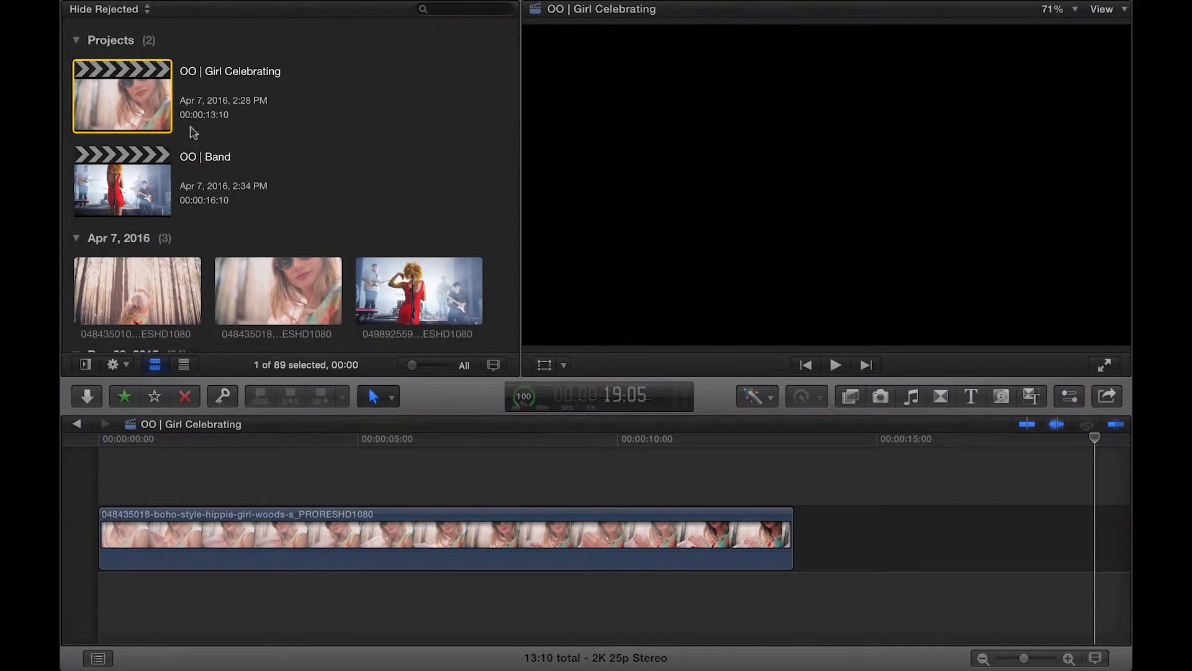
Scroll the browser to find FINALS_Sub_34_1 for placing above the boho girl clip.
scroll("down", 3)
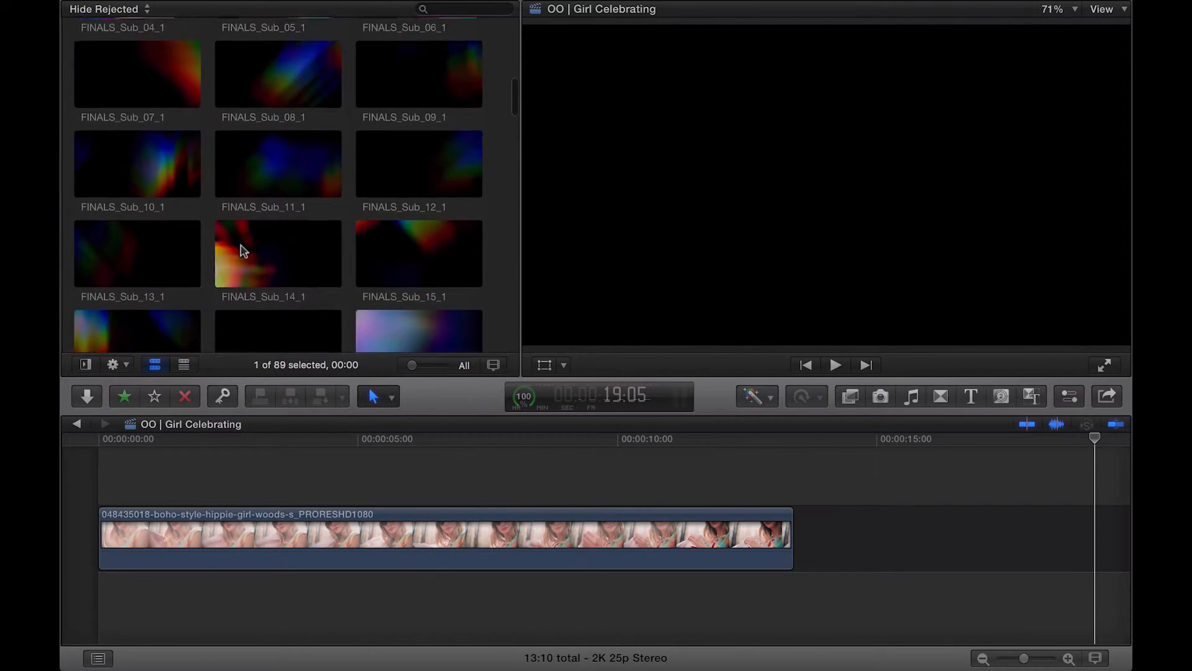
scroll("down", 3)
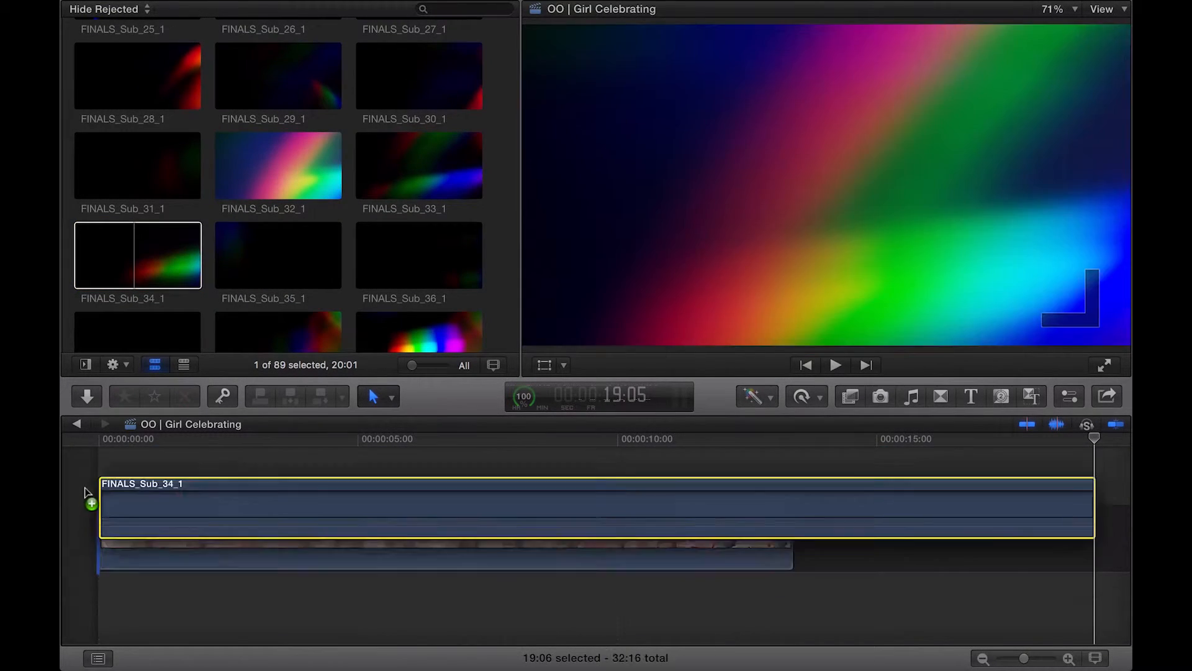
Set the FINALS_Sub_34_1 overlay's Compositing blend mode to Screen.
left_click(834, 364)
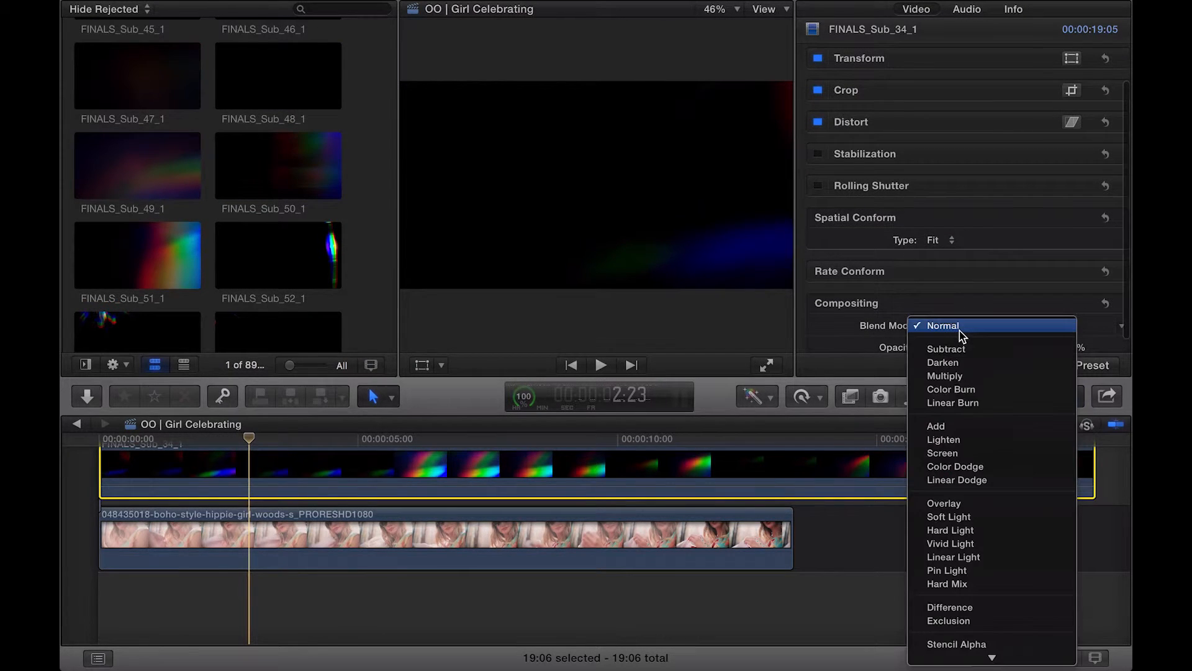
left_click(941, 452)
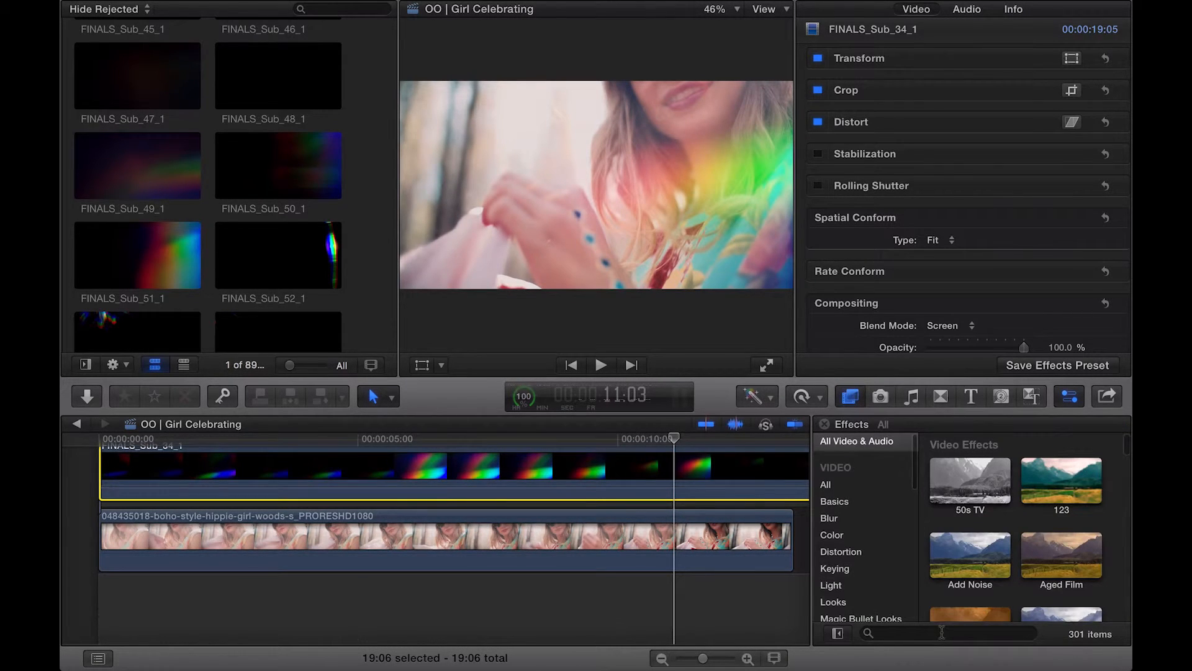
Search effects for 'flip' and apply Flipped, Horizontal, to the FINALS_Sub_34_1 overlay.
type("flip")
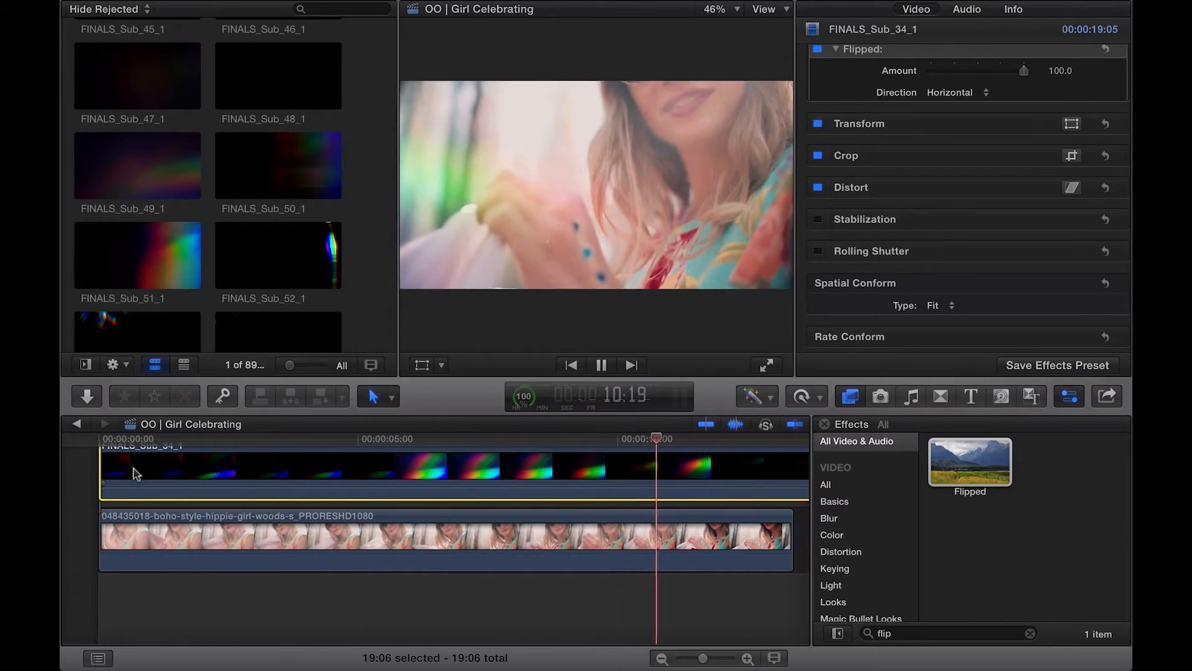
left_click(600, 365)
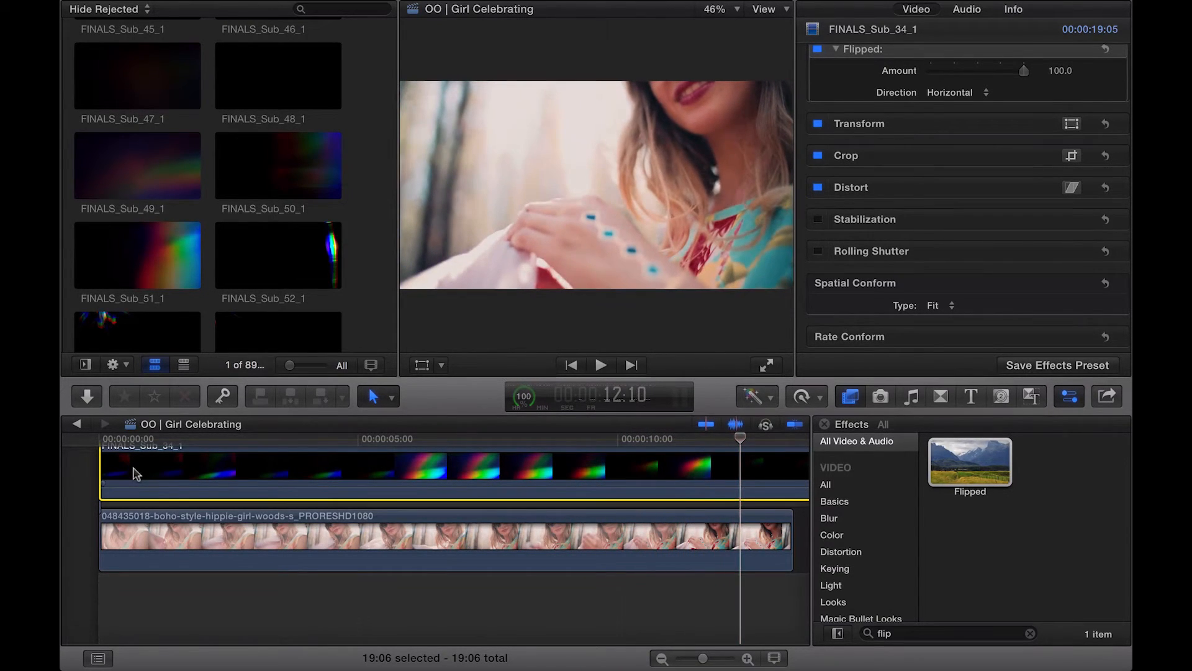